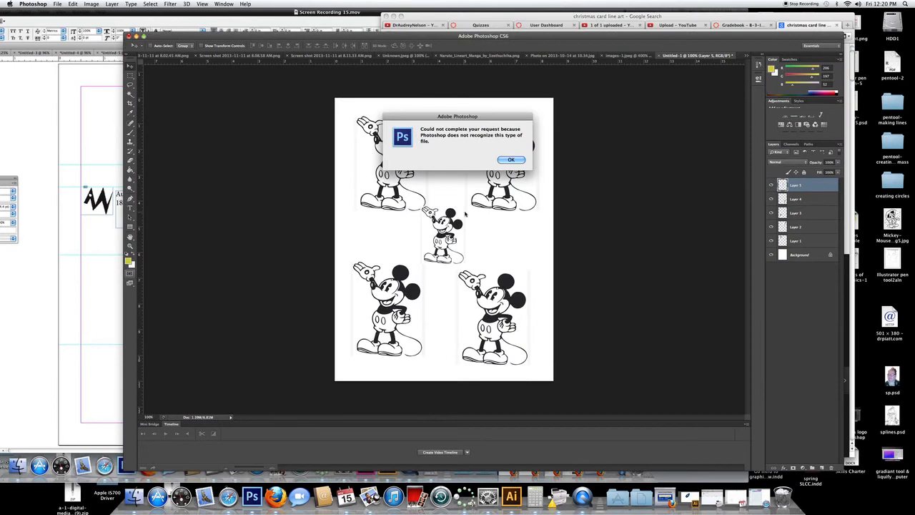
Dismiss the 'Could not complete your request' unrecognised file type alert
left_click(510, 159)
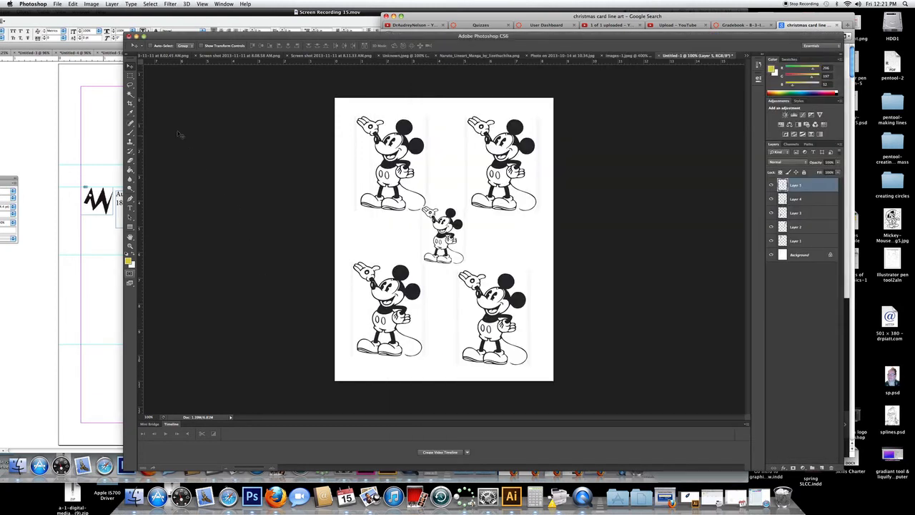
Bring up the Open dialog and browse the Desktop folder's file list for an image
left_click(57, 4)
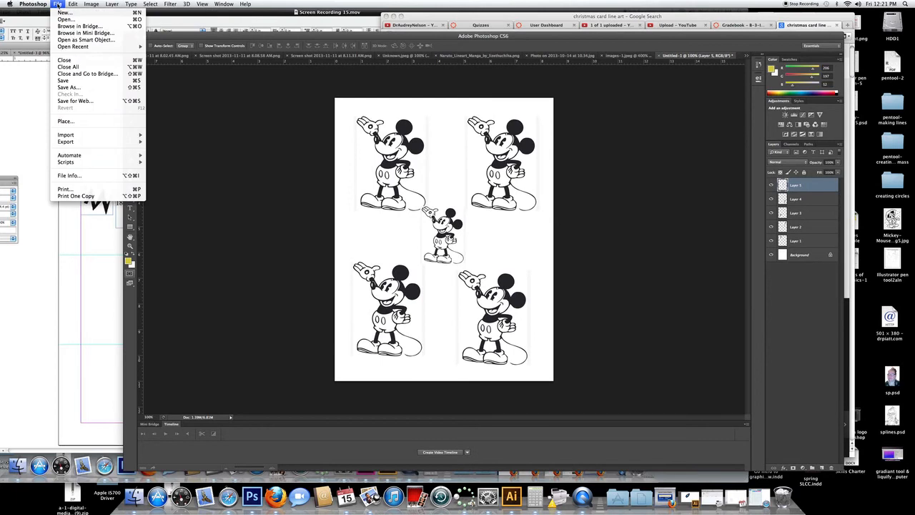
mouse_move(73, 46)
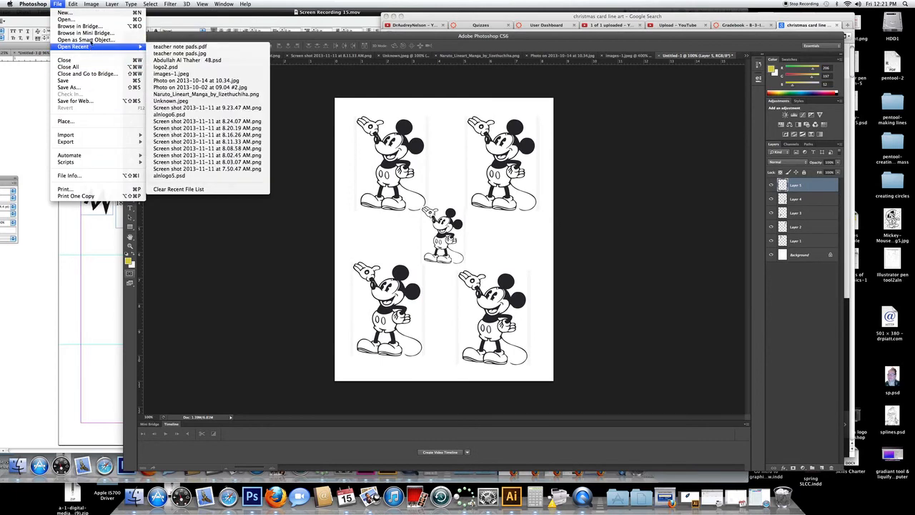
left_click(66, 20)
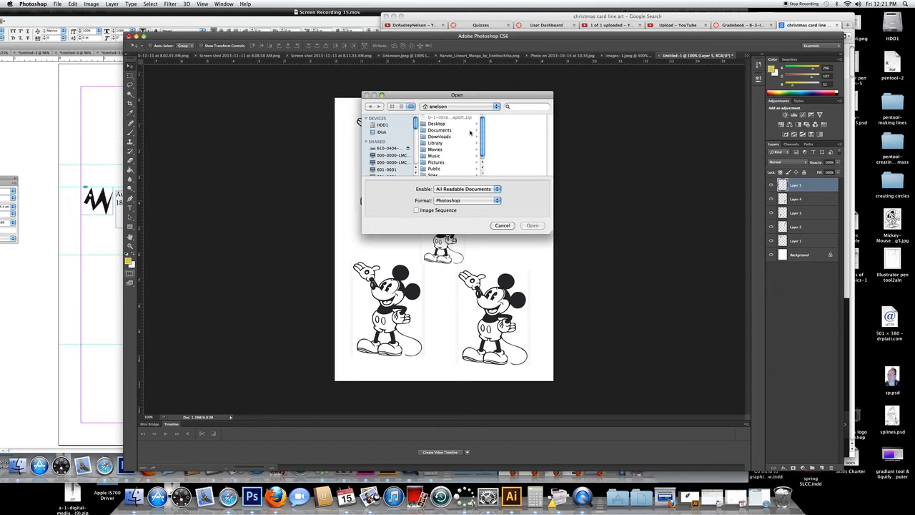
scroll("down", 3)
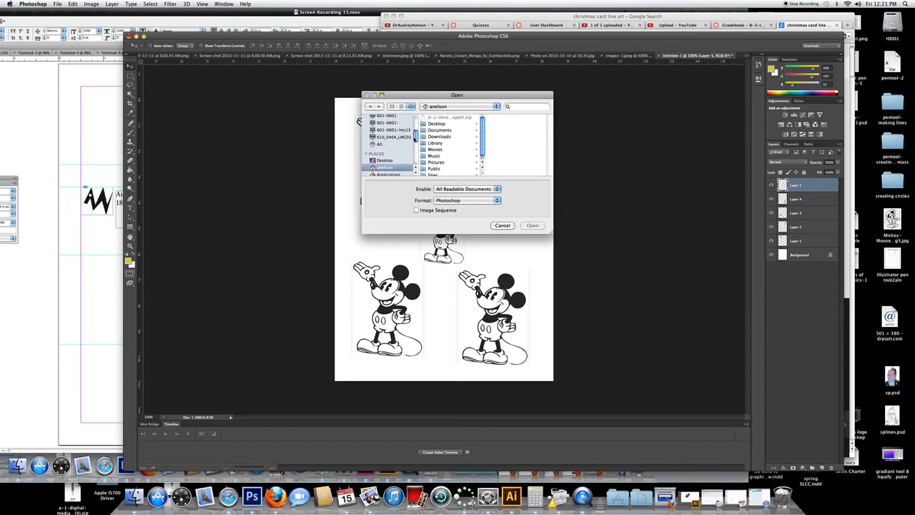
left_click(384, 151)
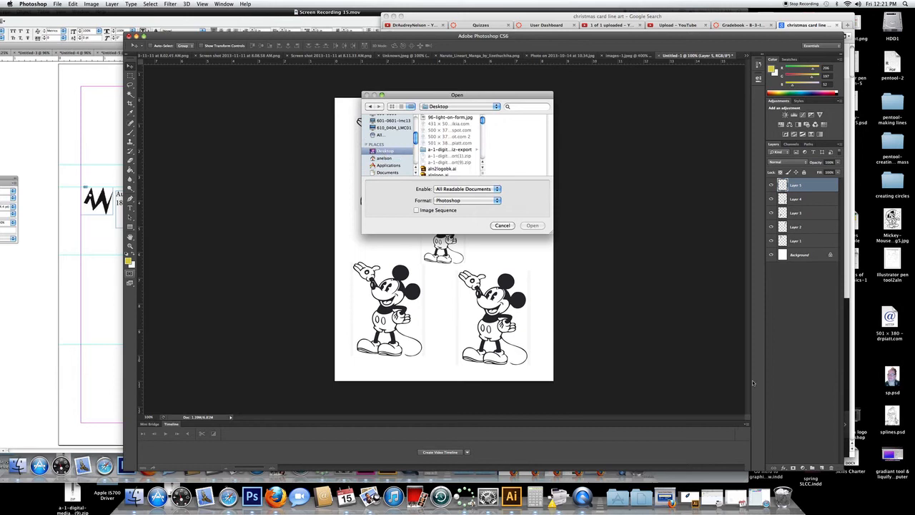
mouse_move(646, 377)
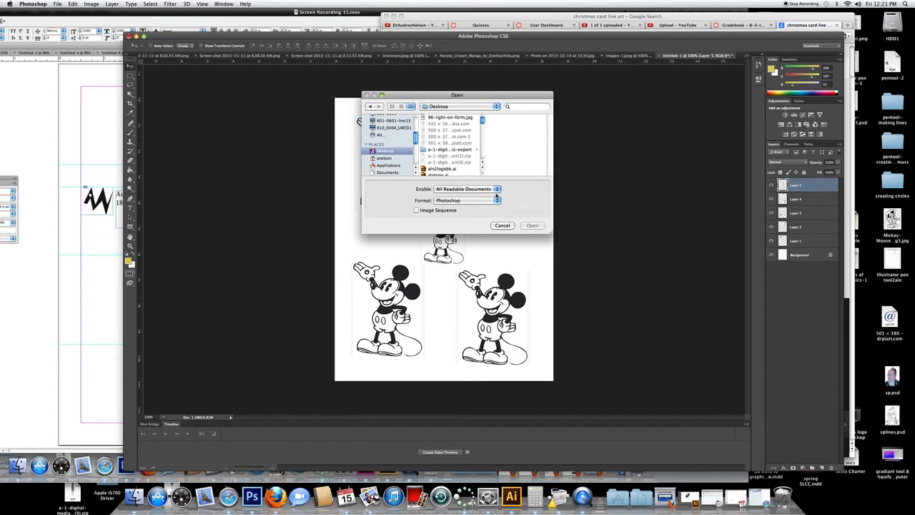
scroll("down", 3)
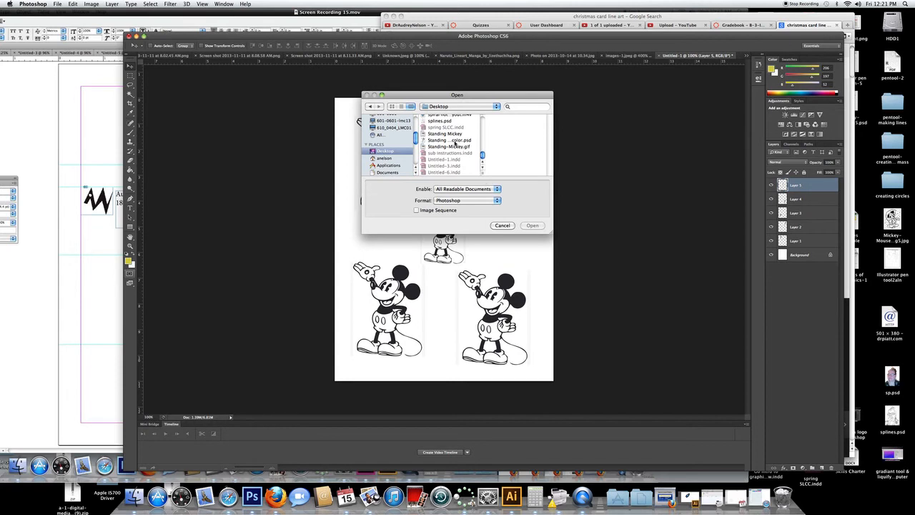
scroll("down", 3)
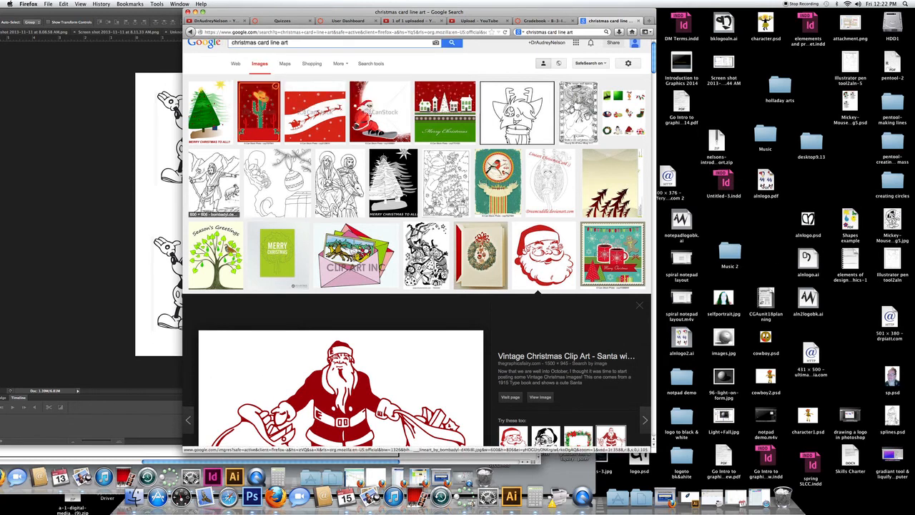
Hide Firefox so the desktop files are fully visible
left_click(49, 4)
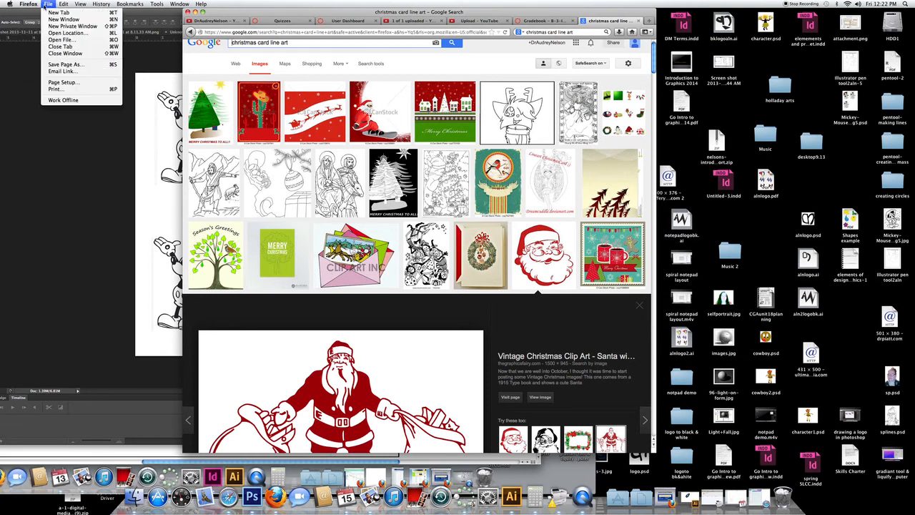
left_click(29, 3)
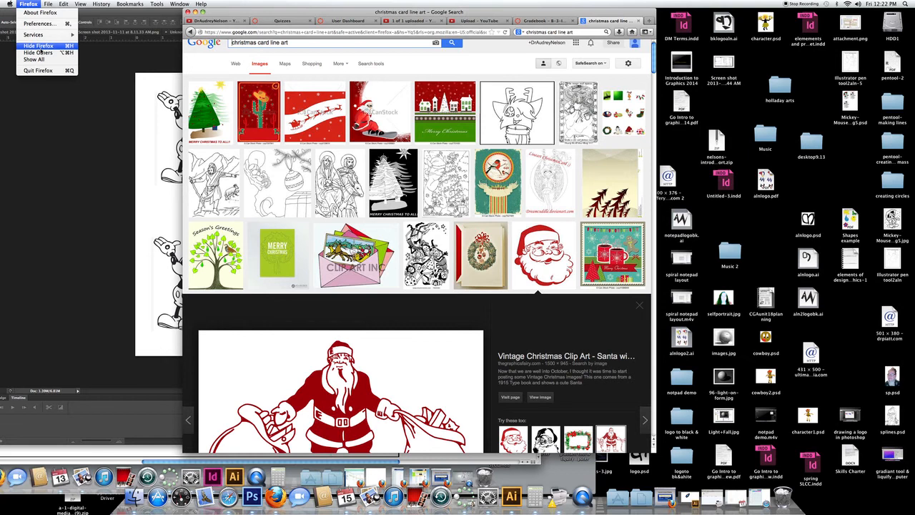
left_click(29, 4)
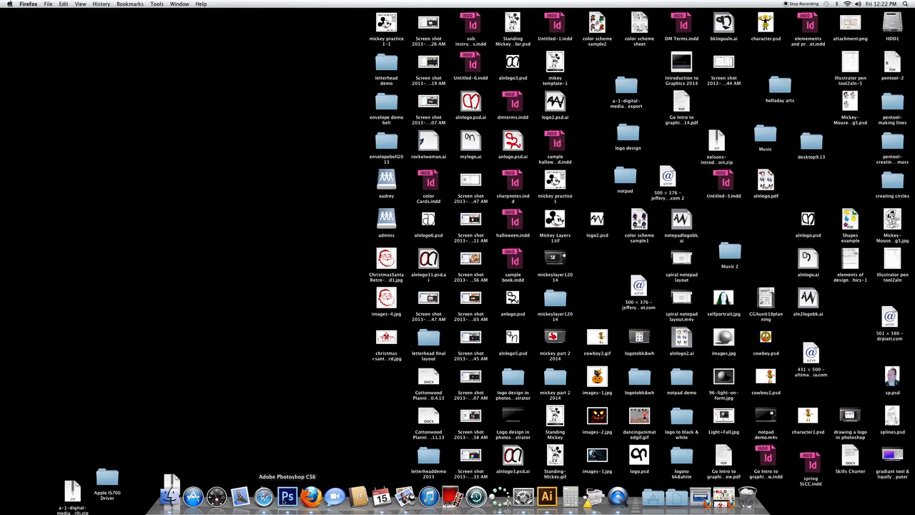
Return to Photoshop and open the Santa head clip-art JPEG from the Desktop
left_click(288, 494)
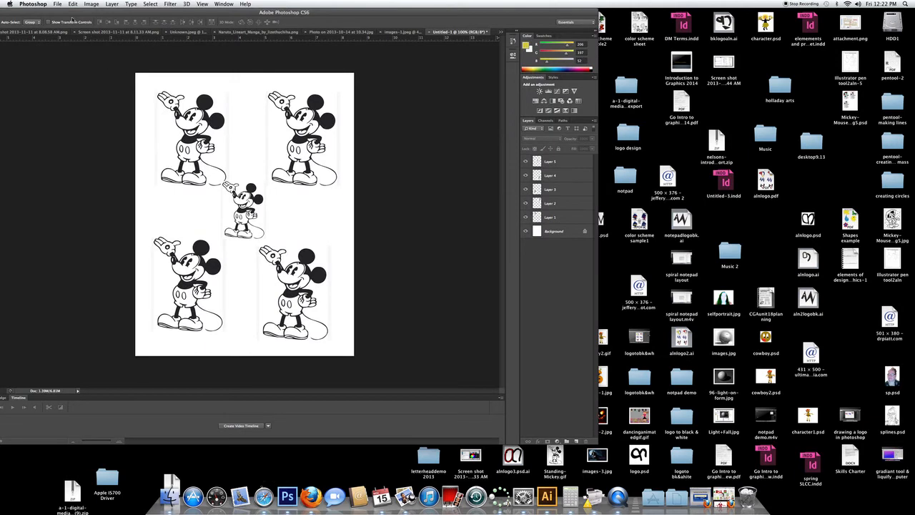
left_click(58, 2)
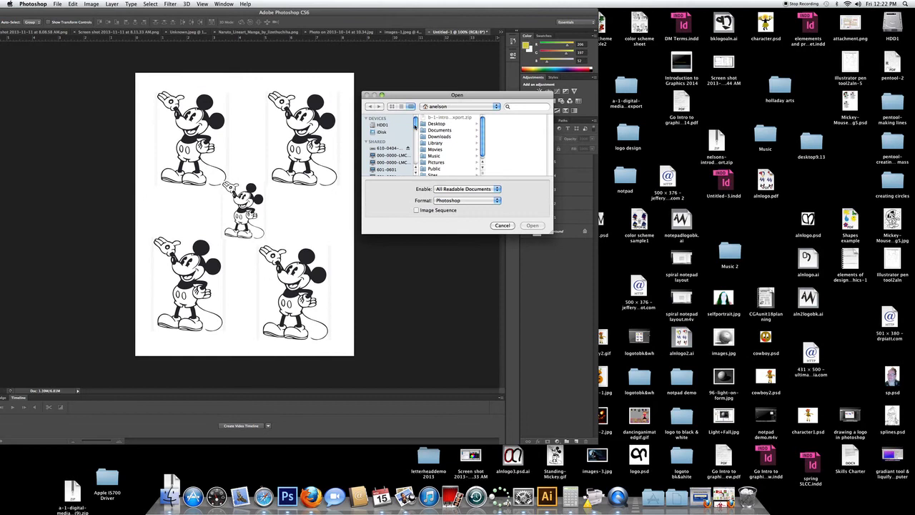
left_click(383, 137)
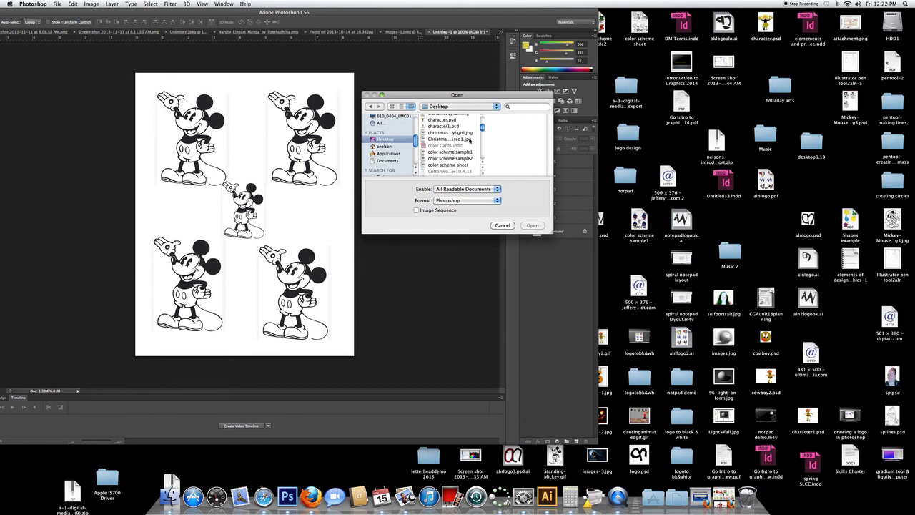
left_click(449, 131)
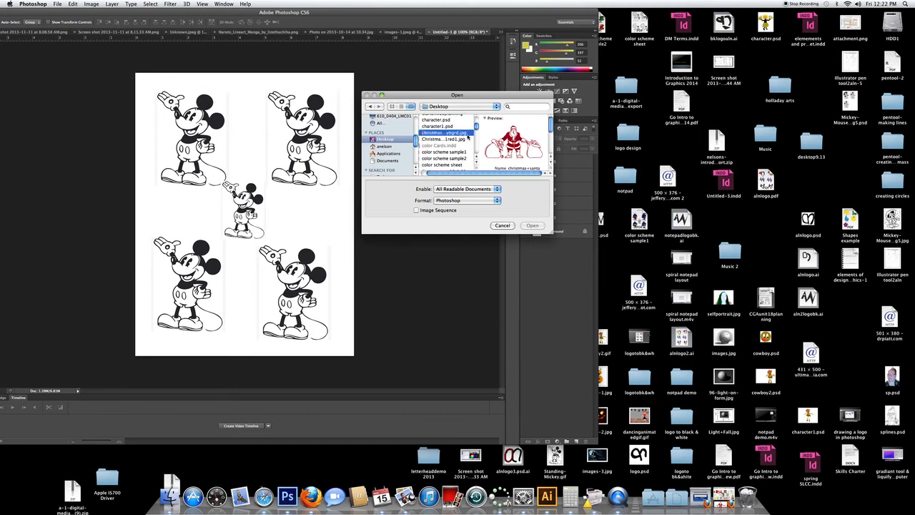
left_click(443, 138)
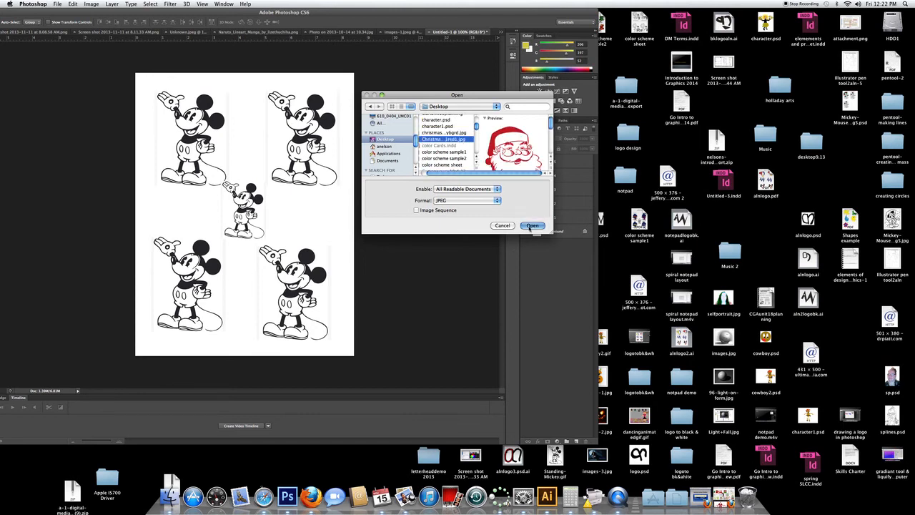
left_click(531, 226)
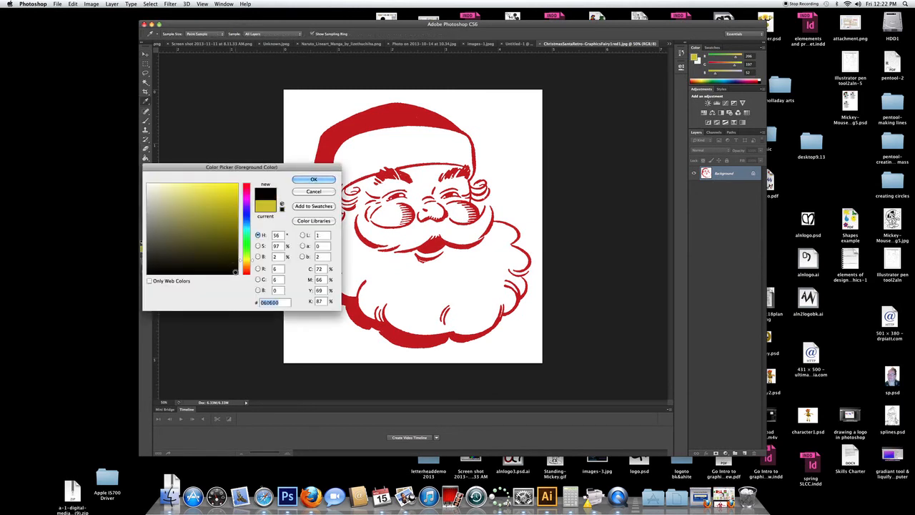
Accept black as the foreground colour for filling the red hat and beard outline
left_click(314, 179)
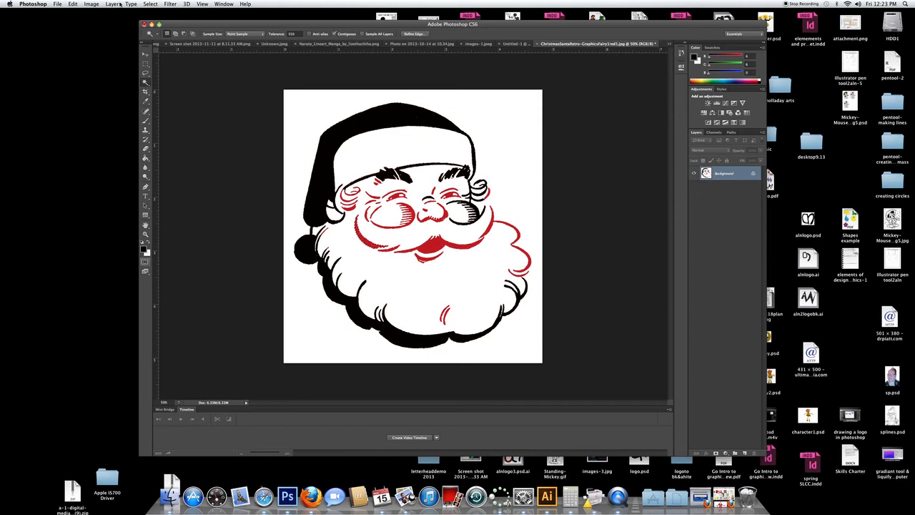
Use Select > Similar to grab all remaining red facial lines for filling black
left_click(150, 4)
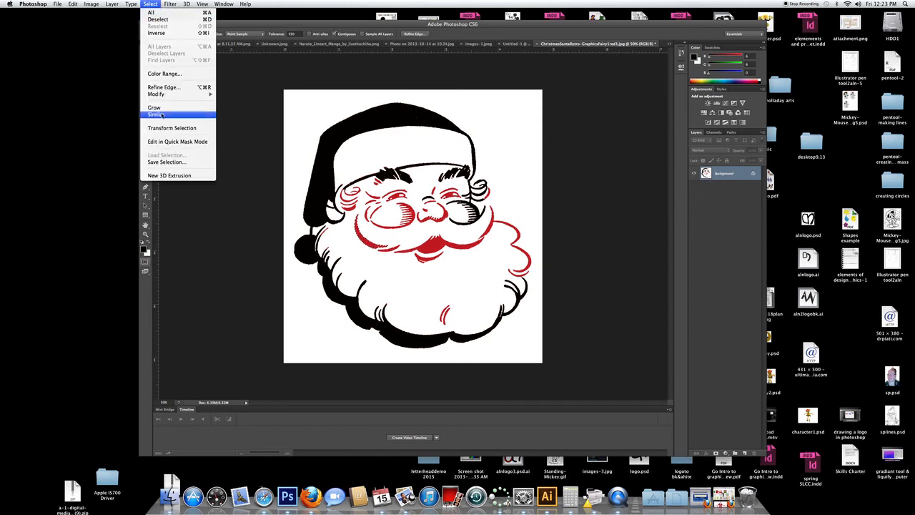
left_click(158, 114)
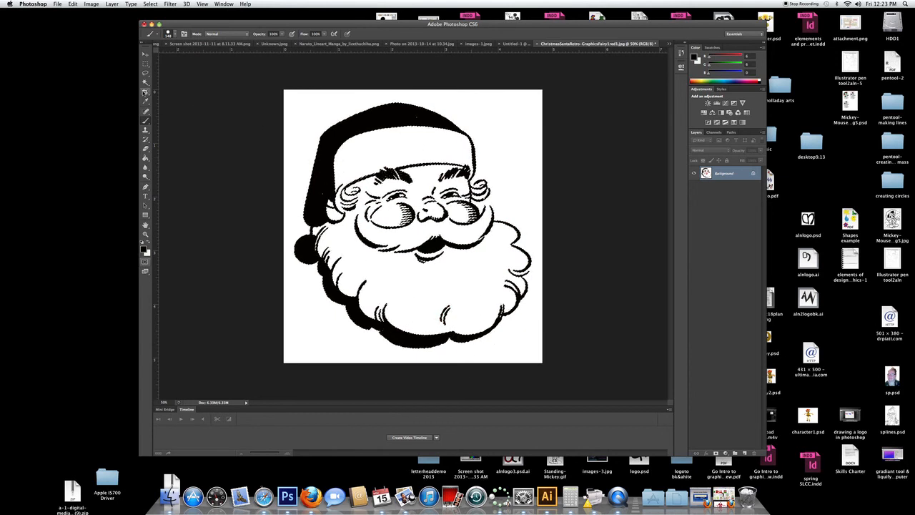
Convert the black Santa image to Grayscale mode, discarding colour information
left_click(91, 4)
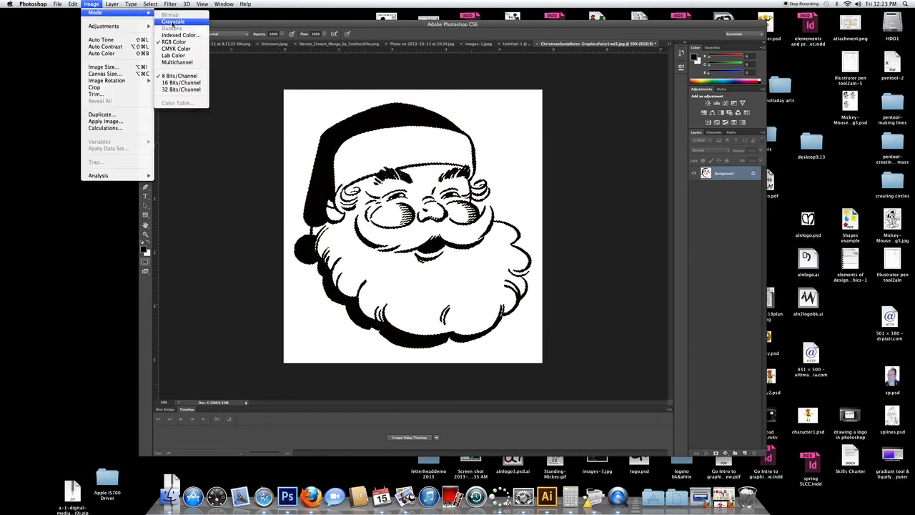
left_click(173, 21)
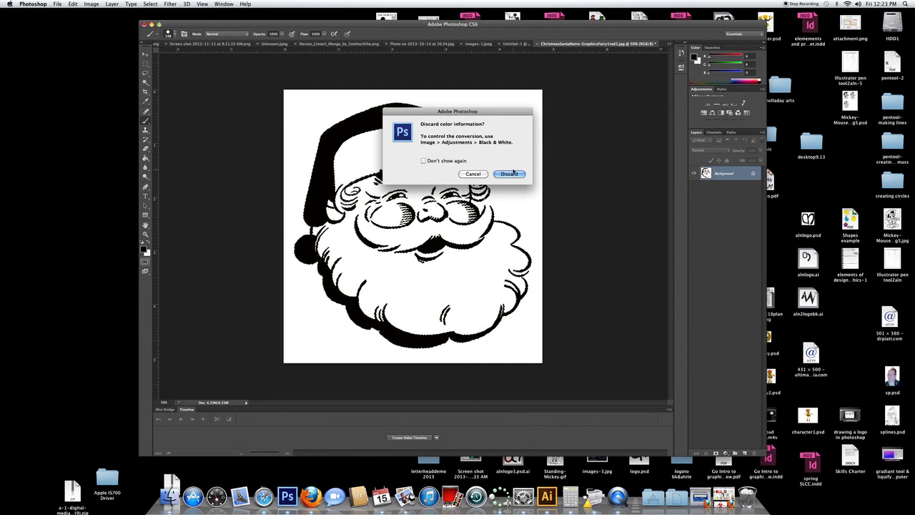
left_click(508, 174)
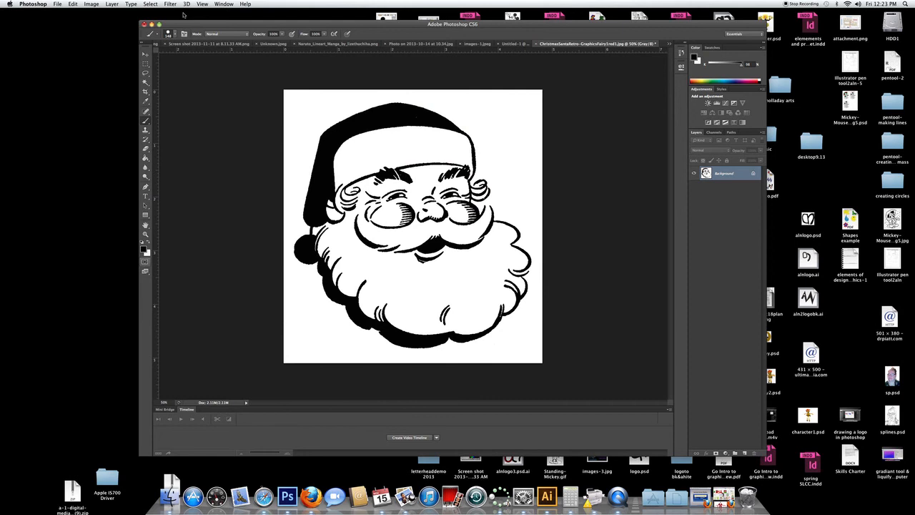
left_click(57, 4)
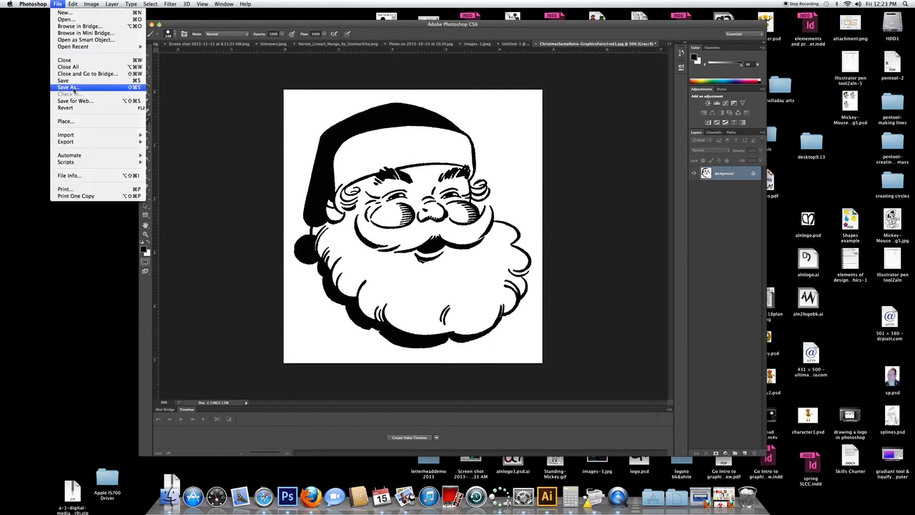
Save As a TIFF on the Desktop with LZW compression
left_click(68, 87)
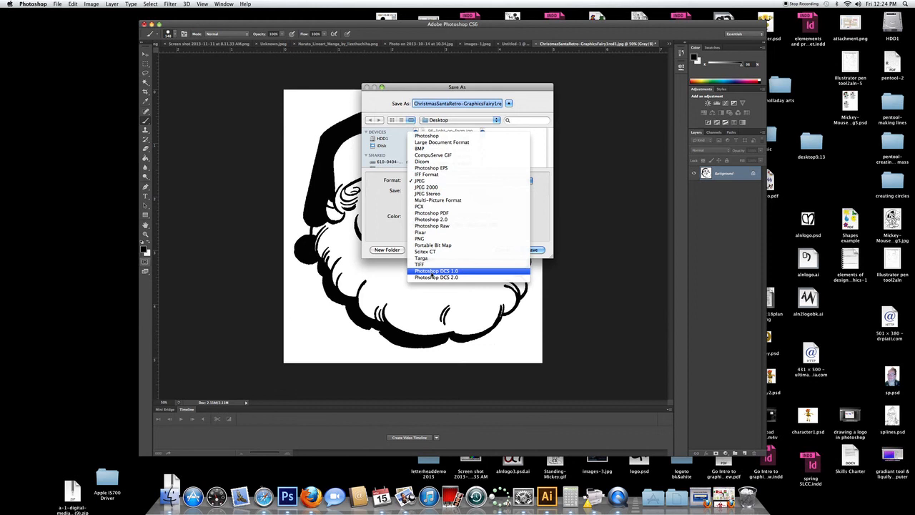
left_click(420, 263)
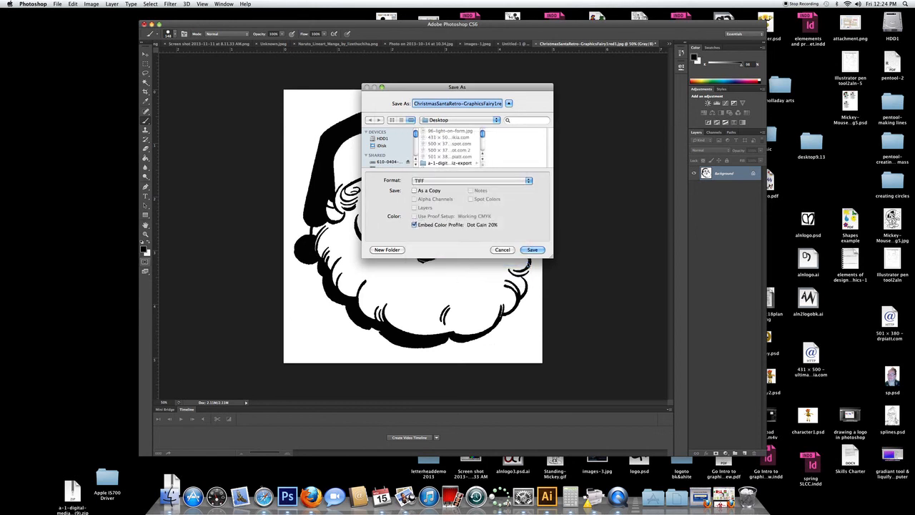
left_click(532, 249)
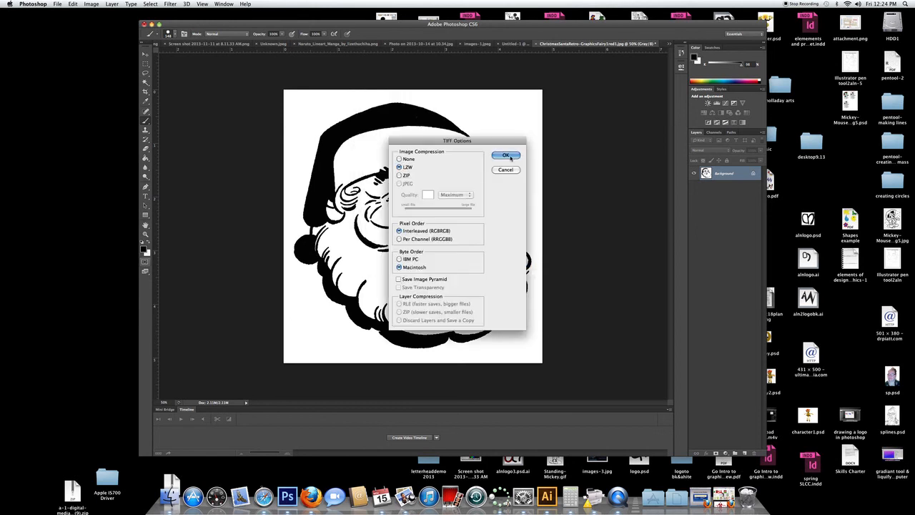
left_click(506, 155)
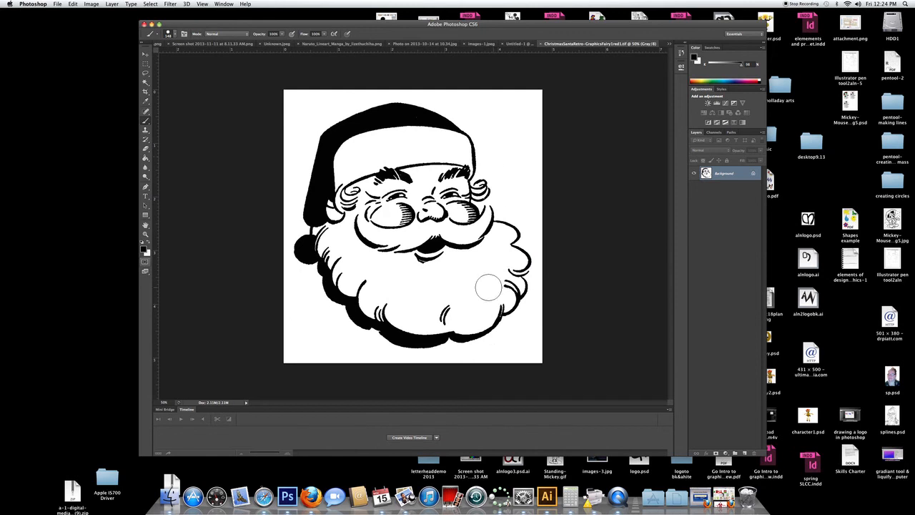